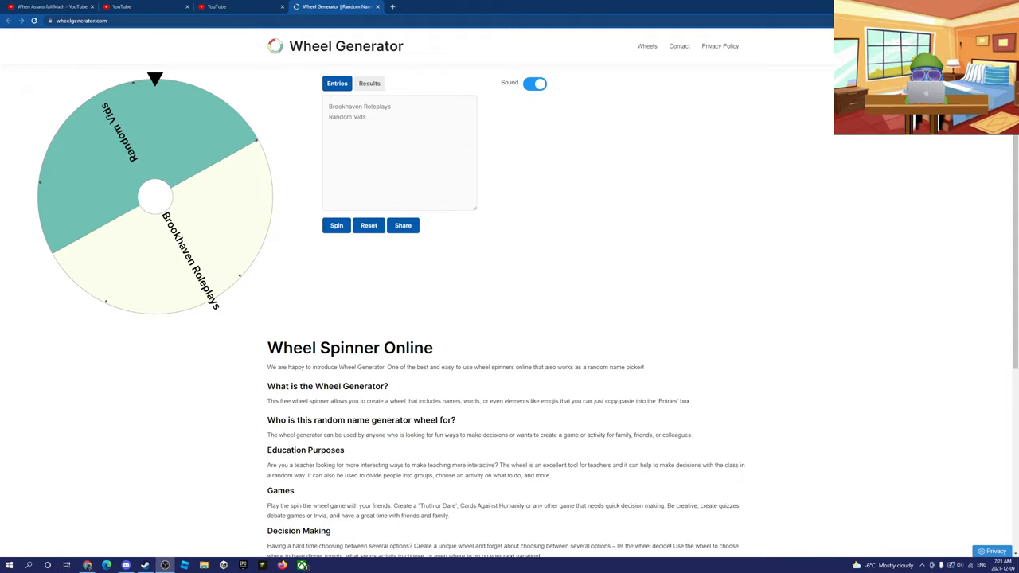
pyautogui.moveTo(744, 418)
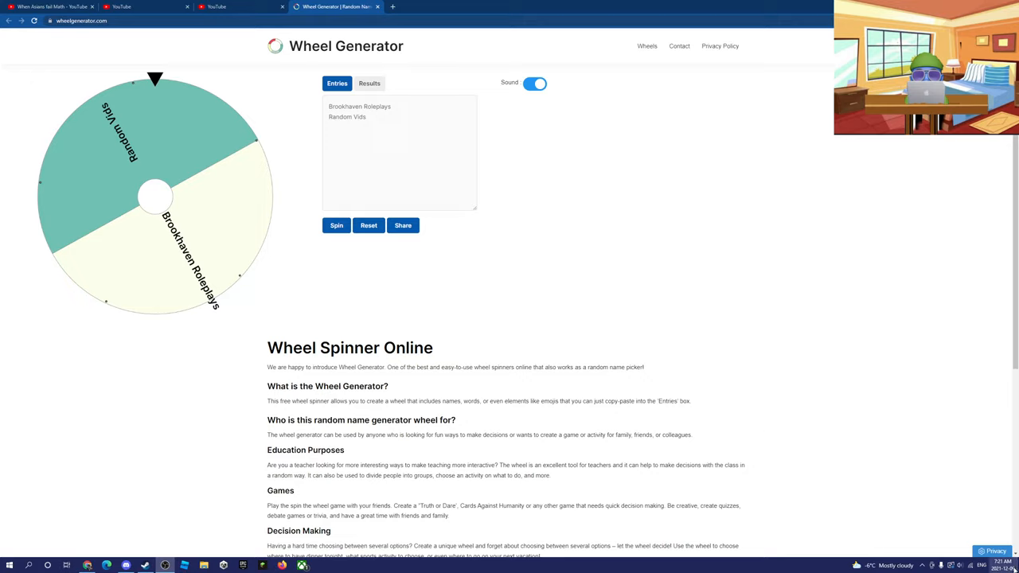
pyautogui.moveTo(343, 247)
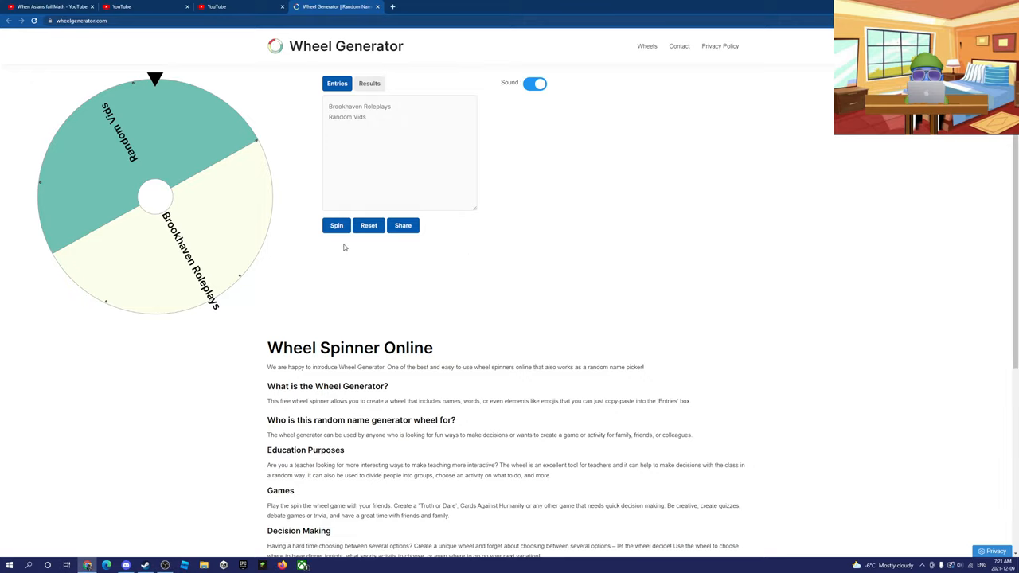
pyautogui.moveTo(175, 268)
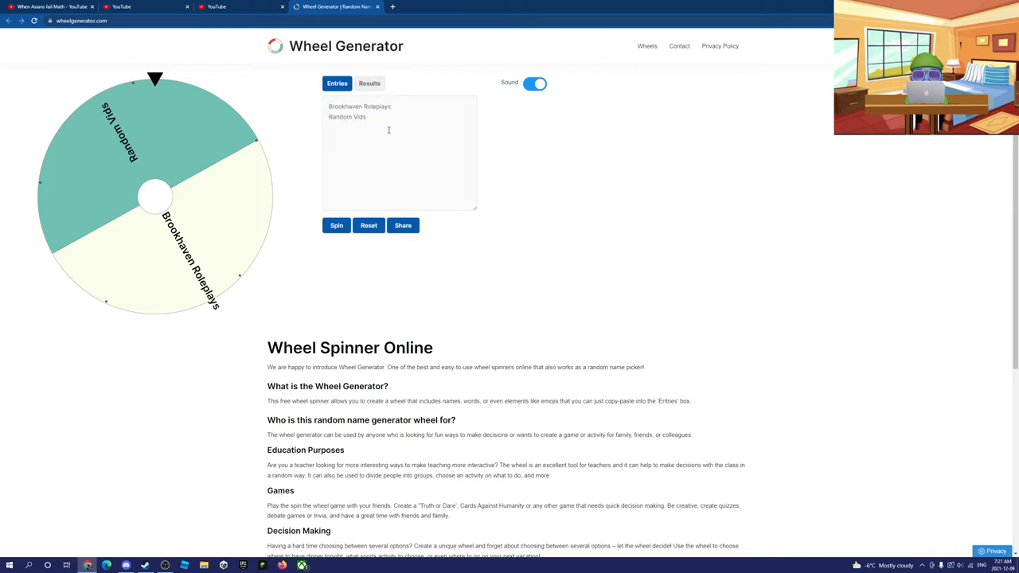
# Type Theory Vids, Fortnite and Roblox as three new lines in the Entries box
pyautogui.click(336, 225)
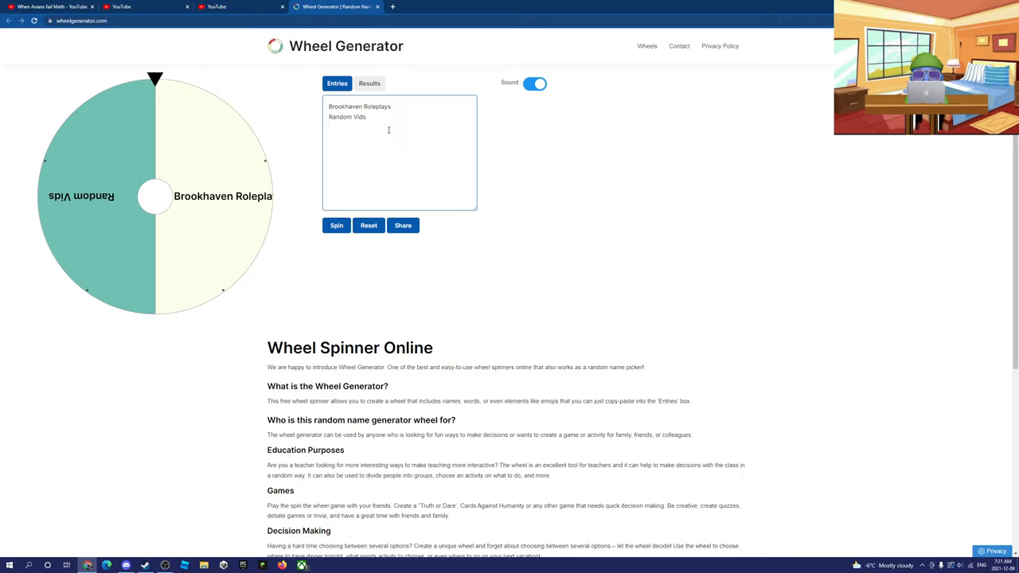
pyautogui.write('Theory Vids')
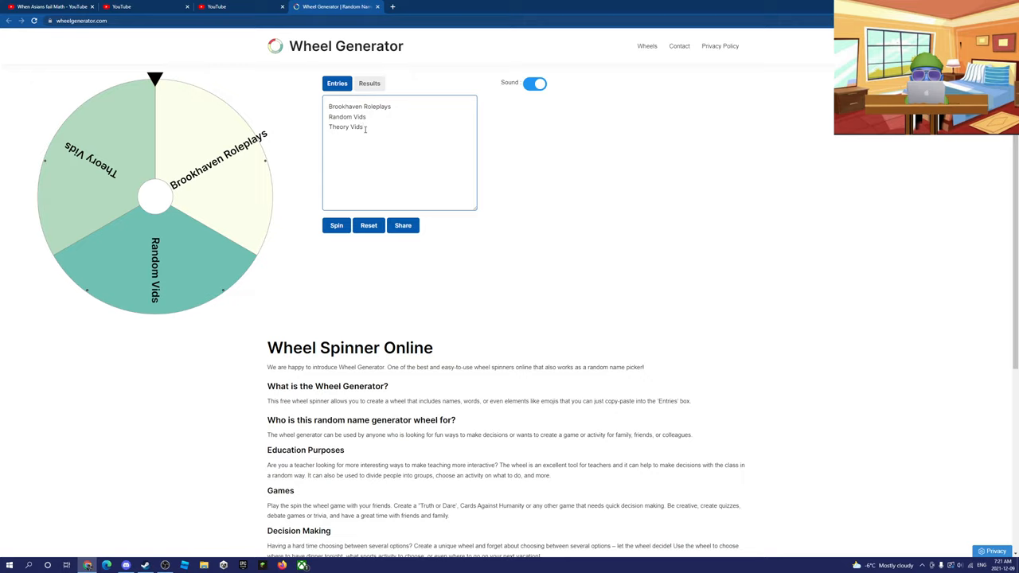
pyautogui.write('Fortnite')
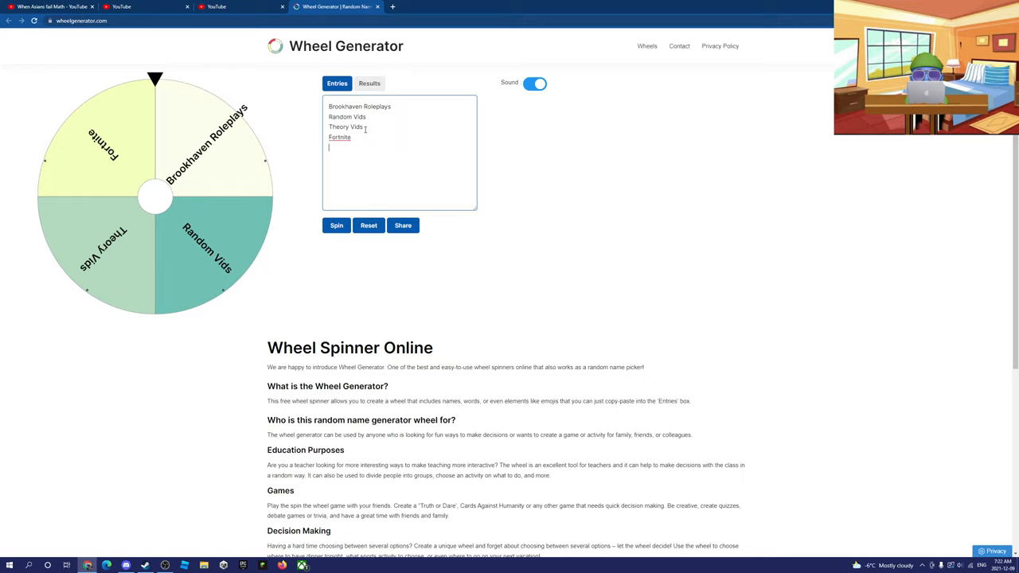
pyautogui.write('Roblox')
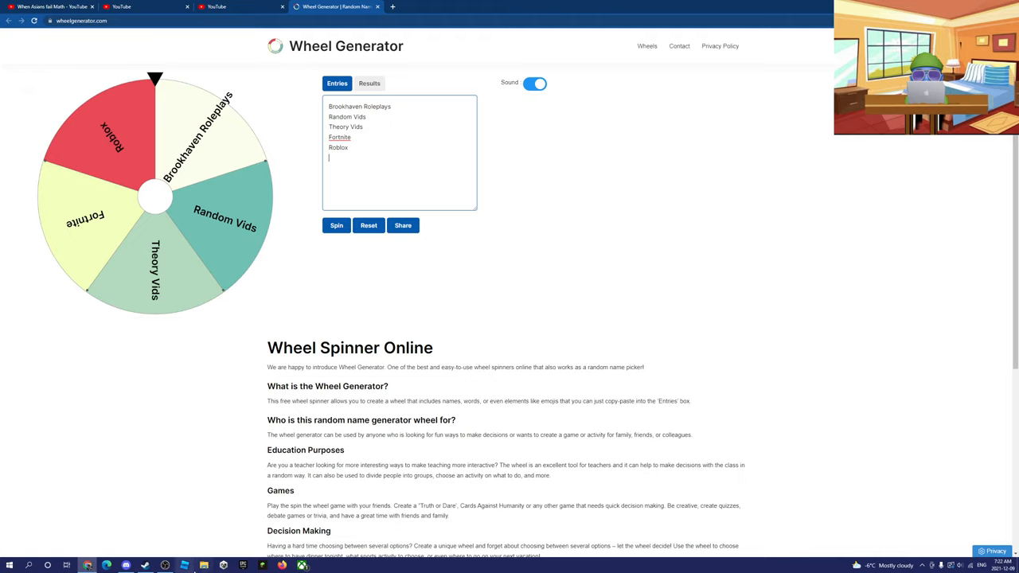
pyautogui.moveTo(319, 187)
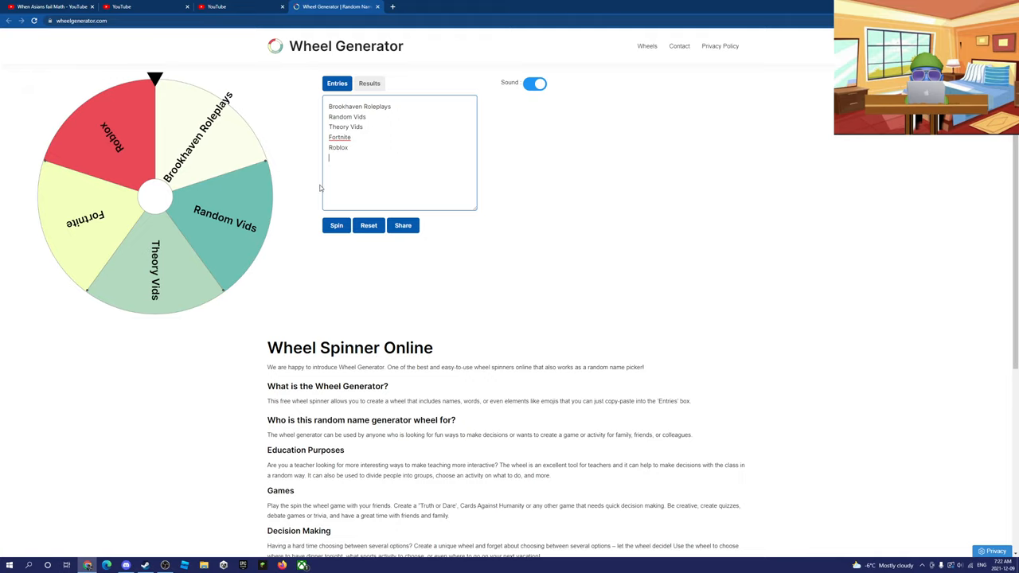
# Add 'change youtube channel name' as a sixth entry and spin, landing on Fortnite
pyautogui.write('change youtube channel name')
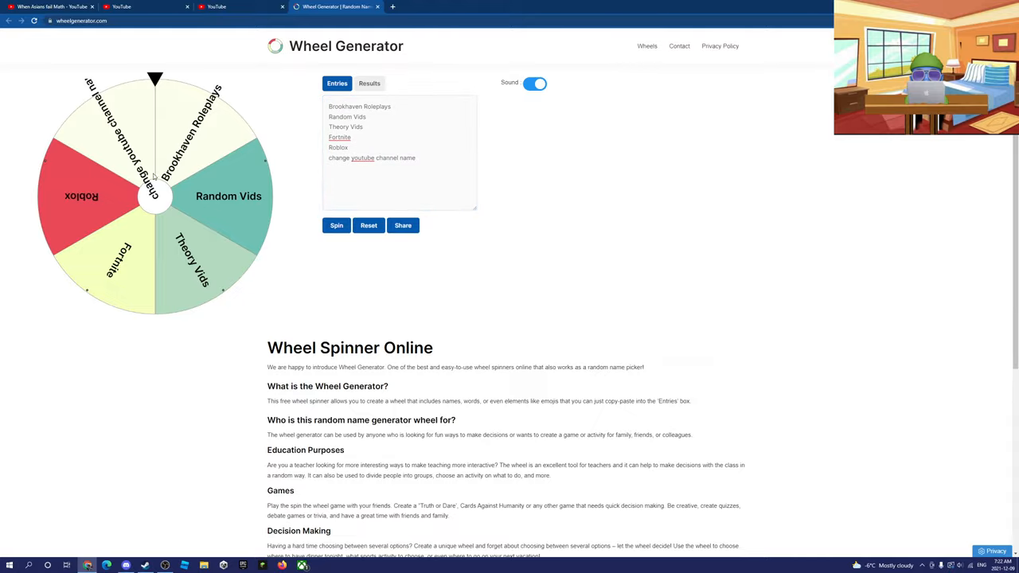
pyautogui.click(336, 226)
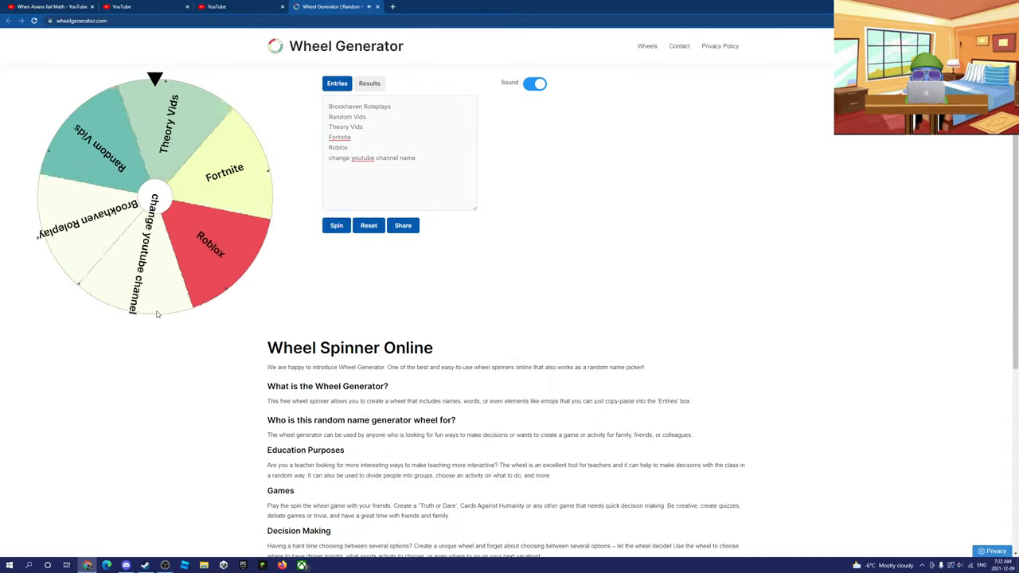
pyautogui.click(336, 225)
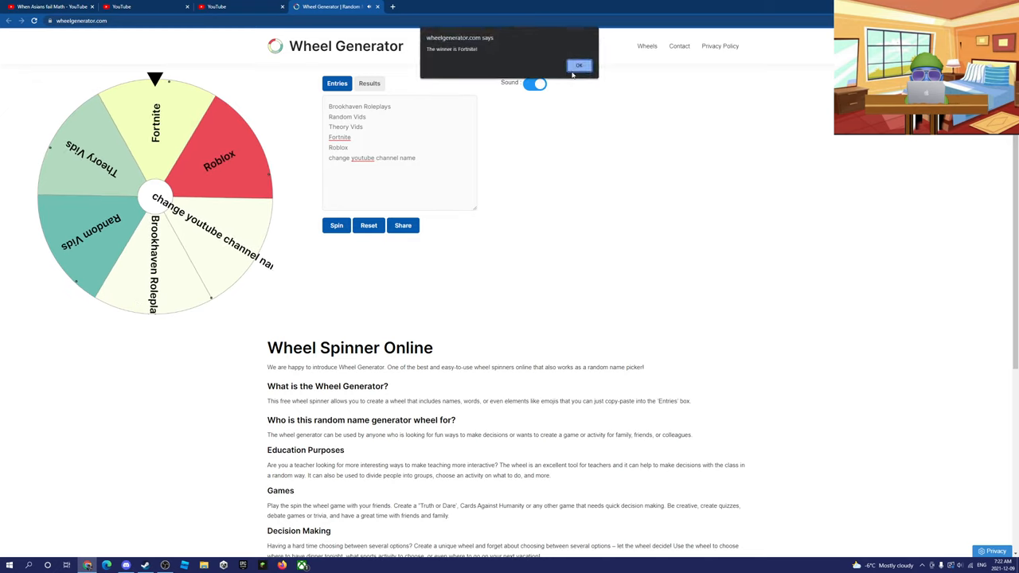
# Close the Fortnite winner alert and remove the 'change youtube channel name' entry
pyautogui.click(579, 65)
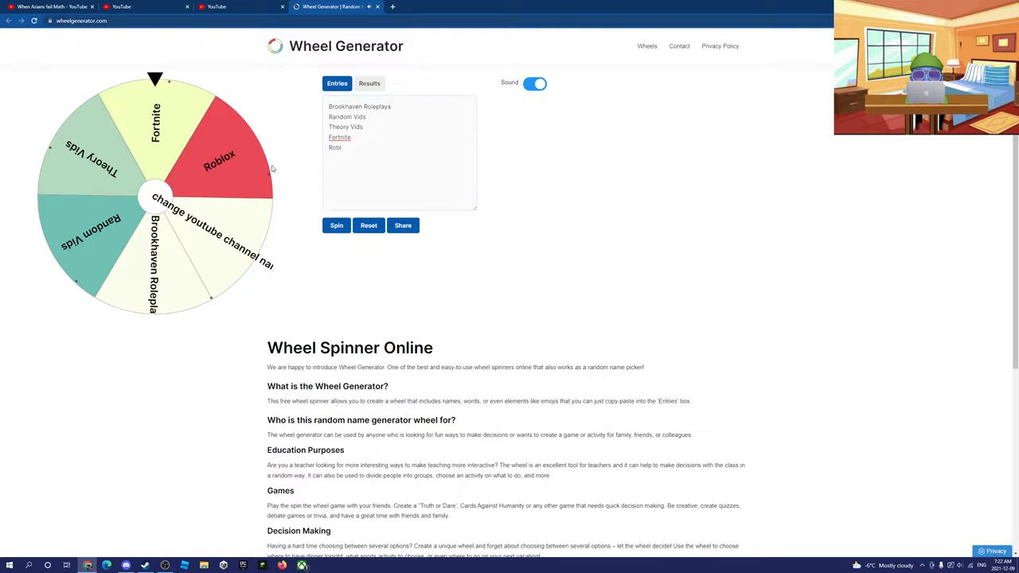
pyautogui.click(336, 225)
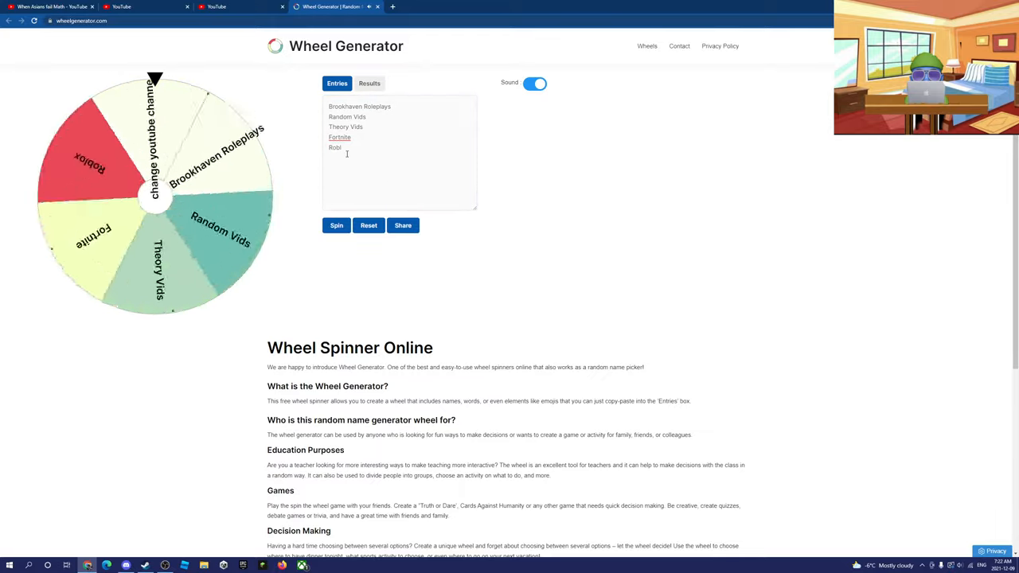
pyautogui.click(336, 226)
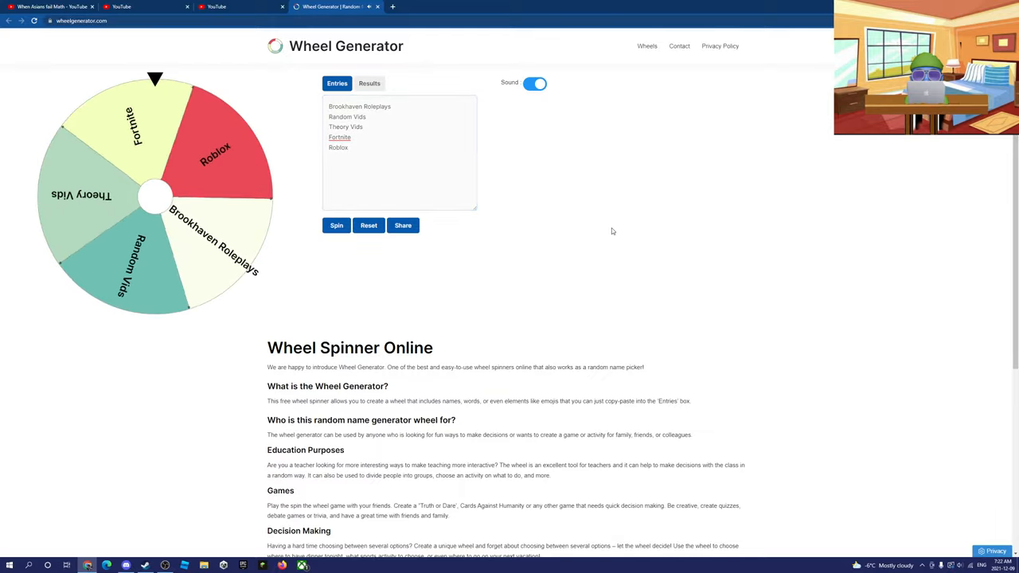
# Spin the five-slice wheel, close the Fortnite result, and spin once more
pyautogui.click(336, 225)
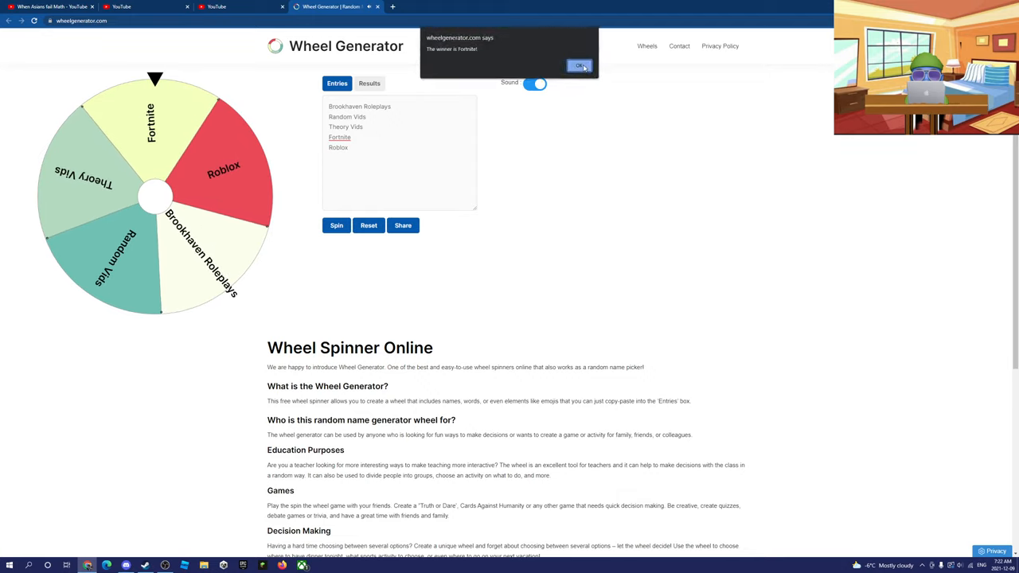
pyautogui.click(580, 65)
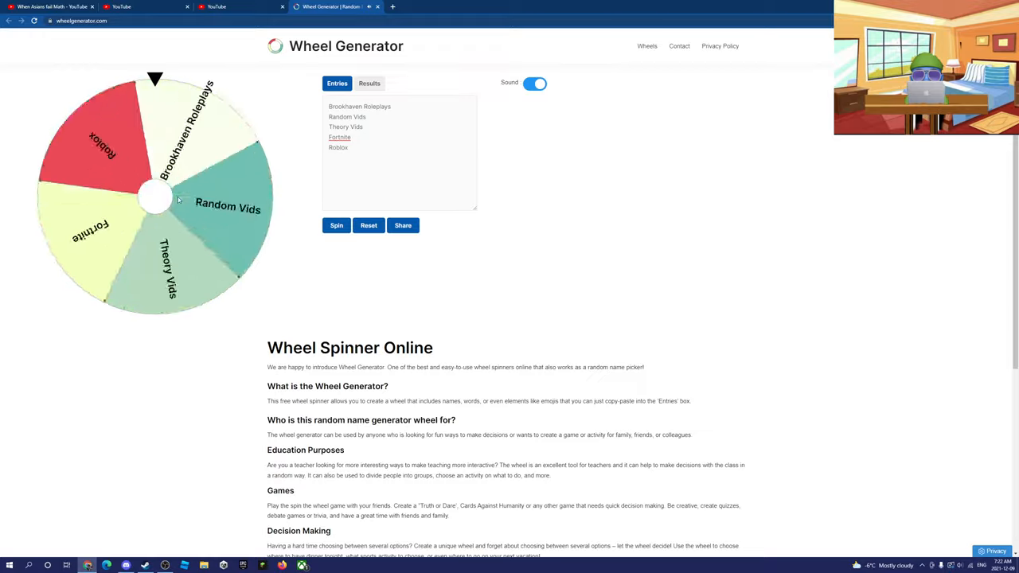
pyautogui.click(336, 225)
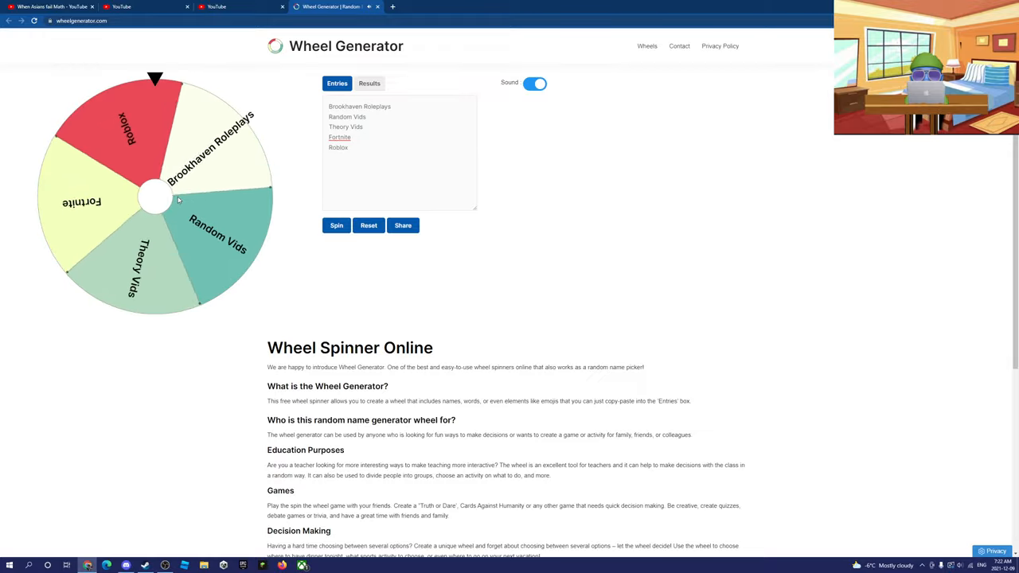
# Spin the five-entry wheel and close the Random Vids winner announcement
pyautogui.click(336, 225)
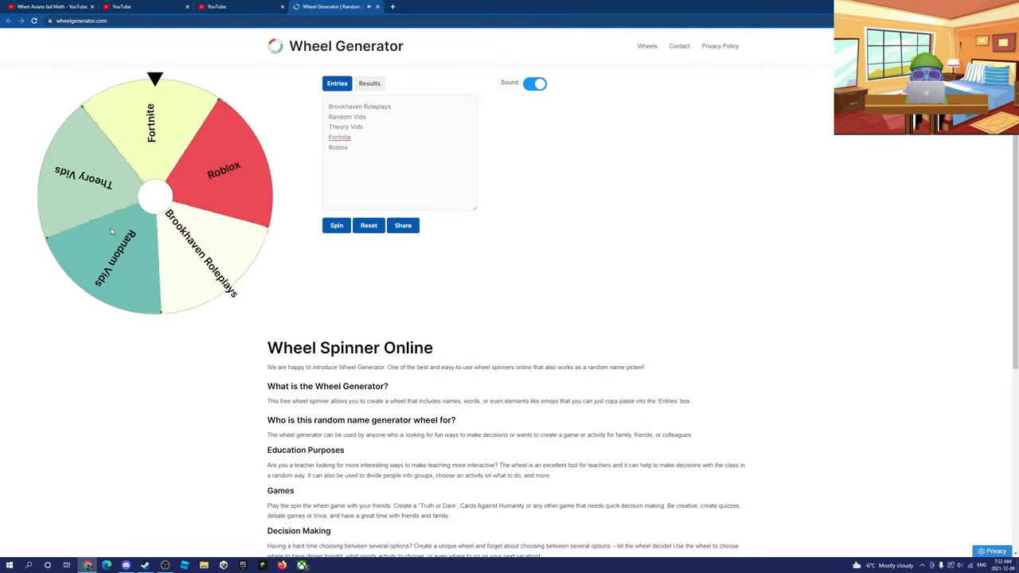
pyautogui.click(336, 226)
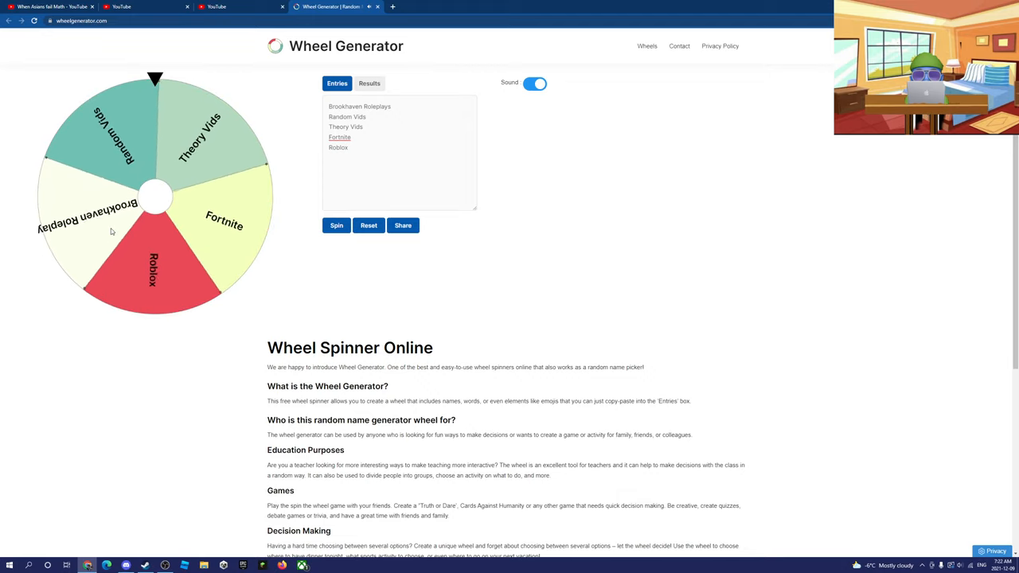
pyautogui.click(336, 225)
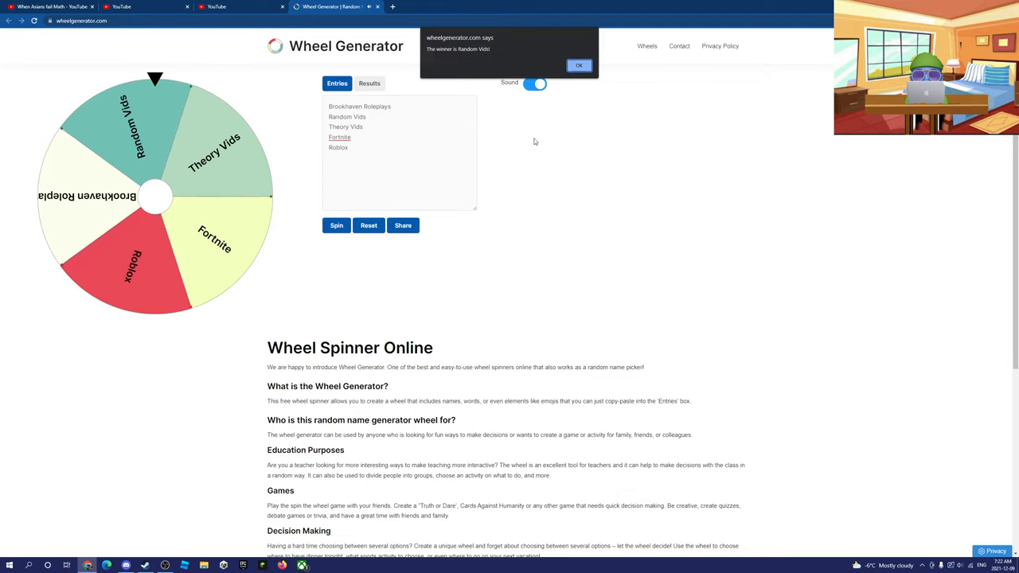
pyautogui.click(579, 66)
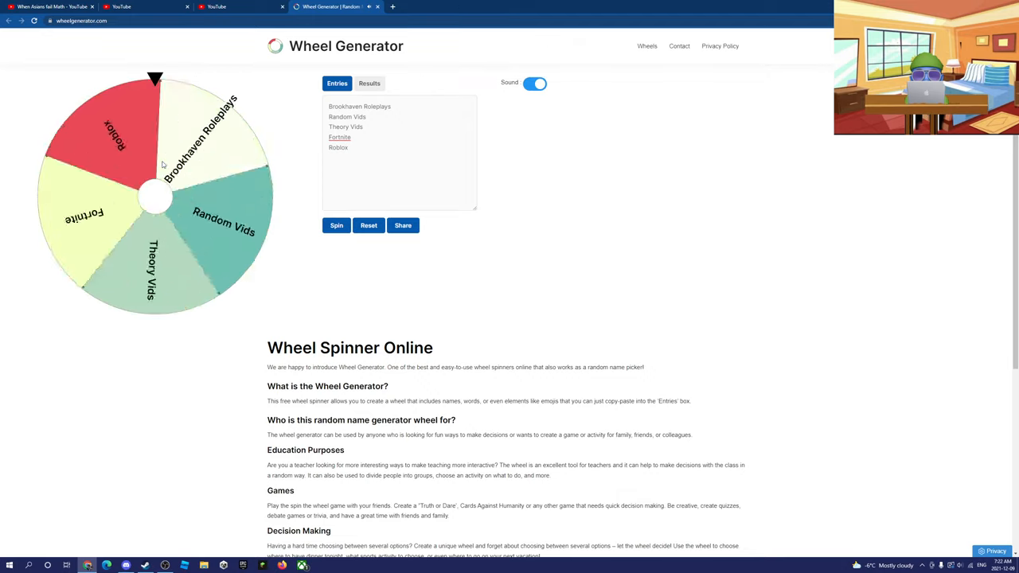
# Spin again and close the Theory Vids winner pop-up
pyautogui.click(336, 226)
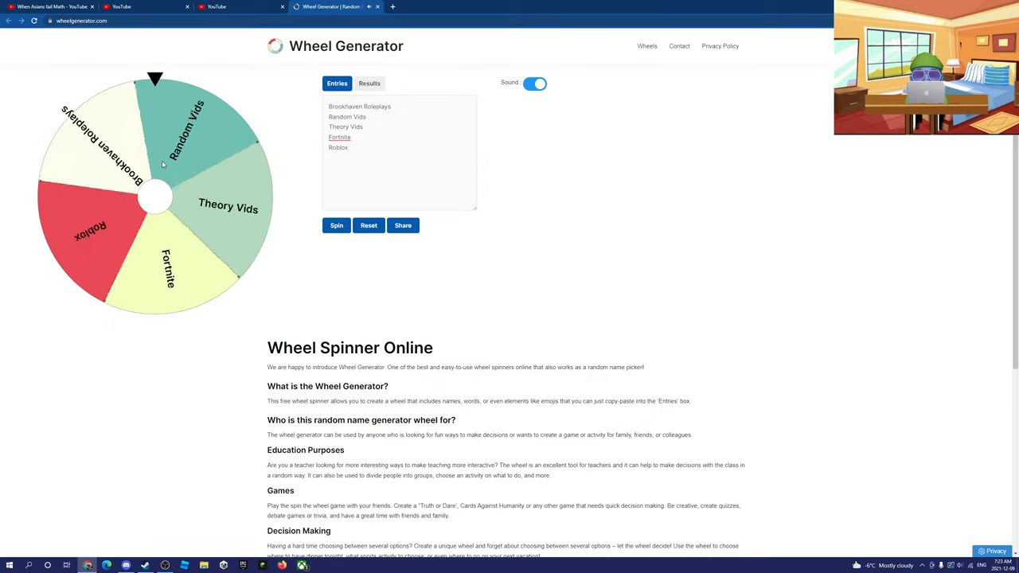
pyautogui.click(336, 225)
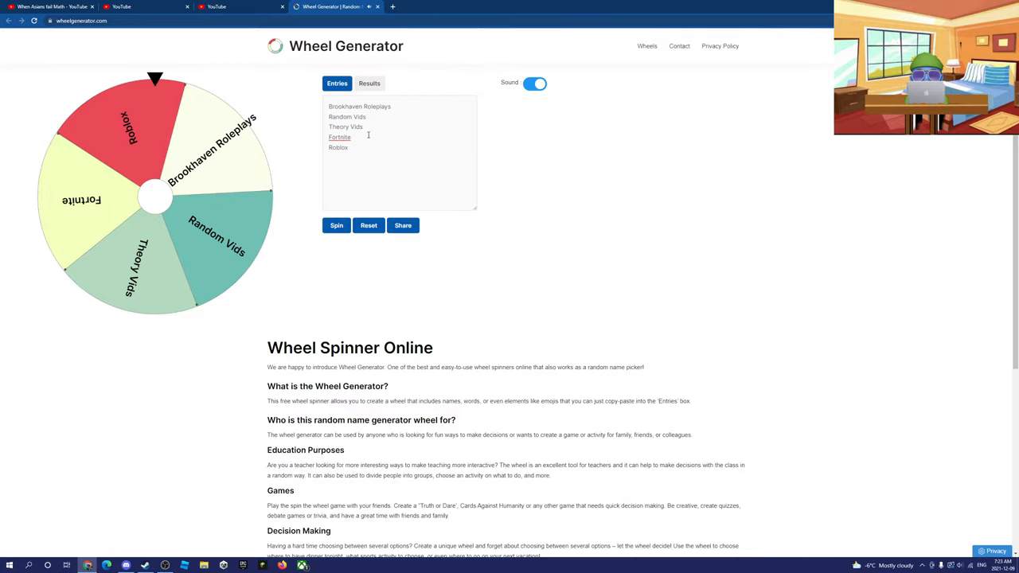
pyautogui.click(336, 226)
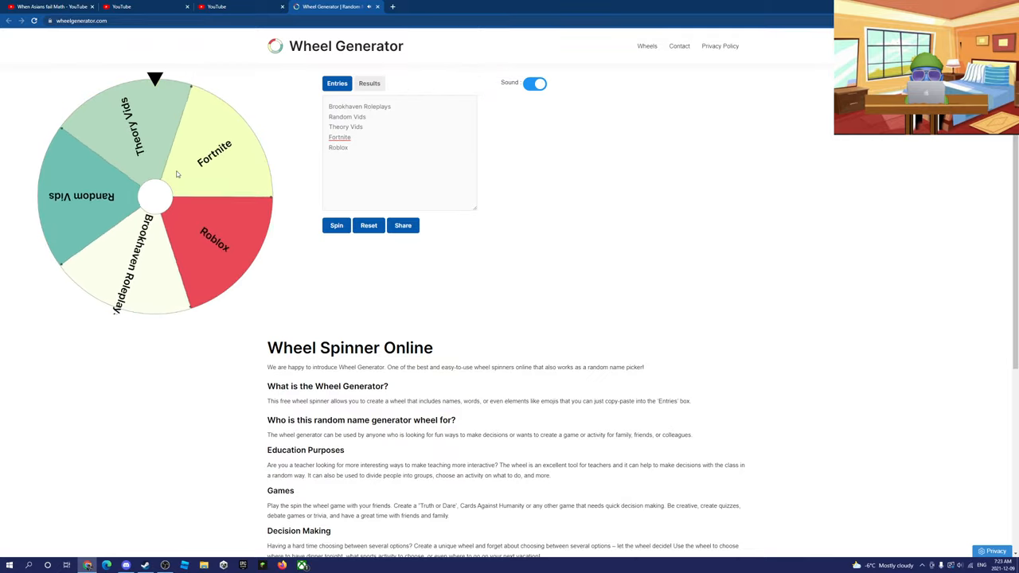
pyautogui.click(336, 225)
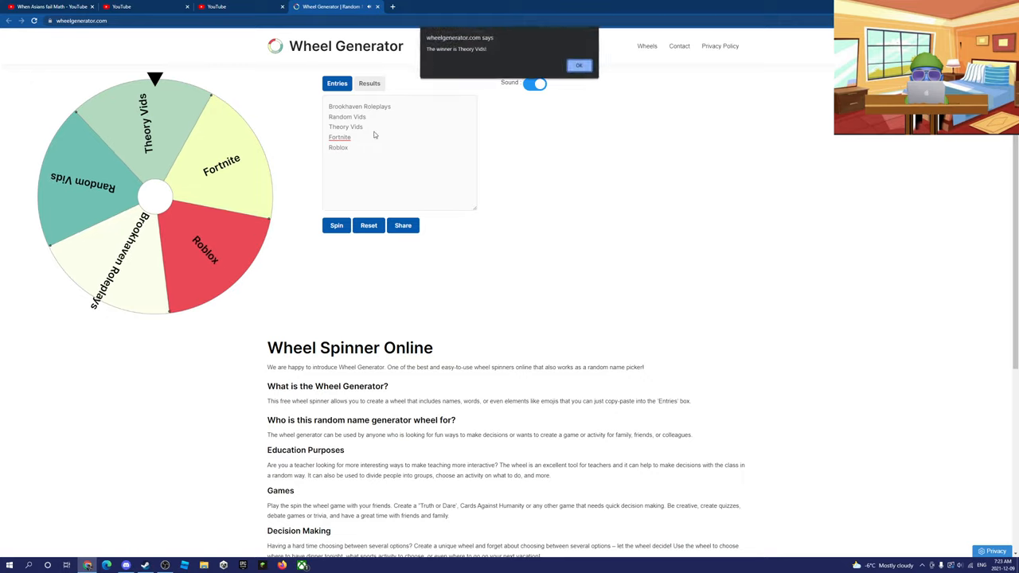
pyautogui.click(579, 65)
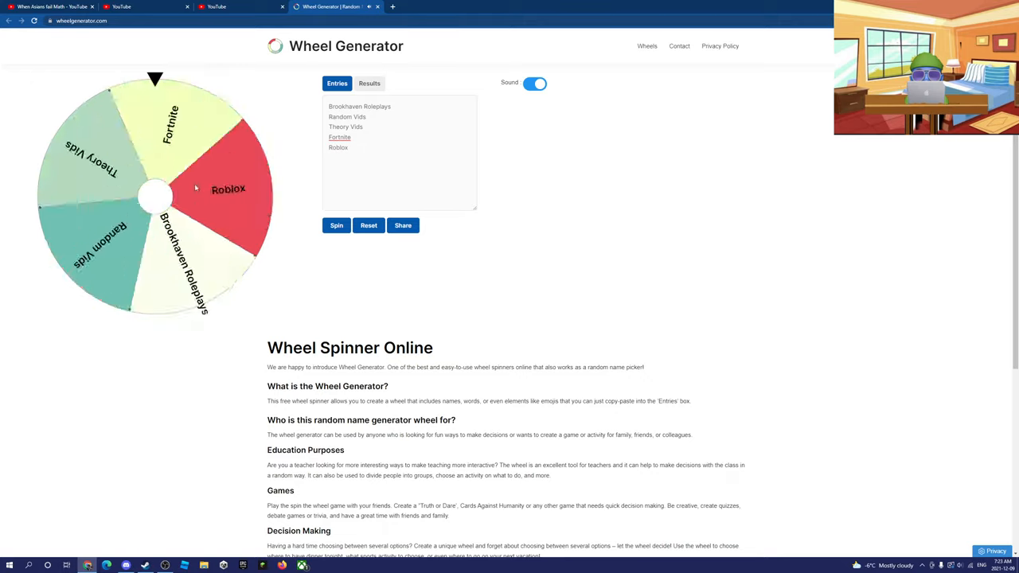
# Spin until Roblox wins and close the Roblox winner pop-up
pyautogui.click(336, 225)
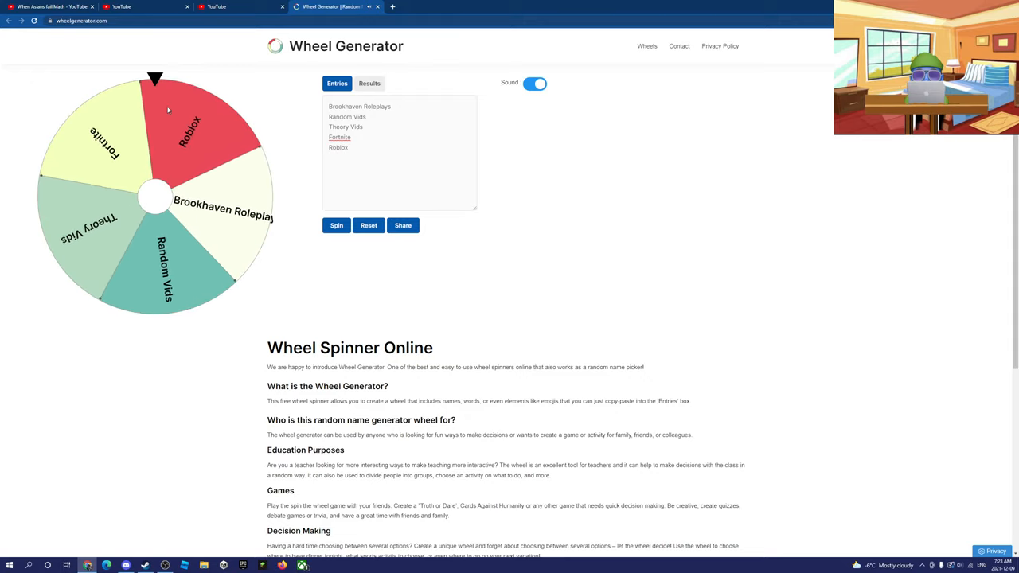
pyautogui.click(336, 226)
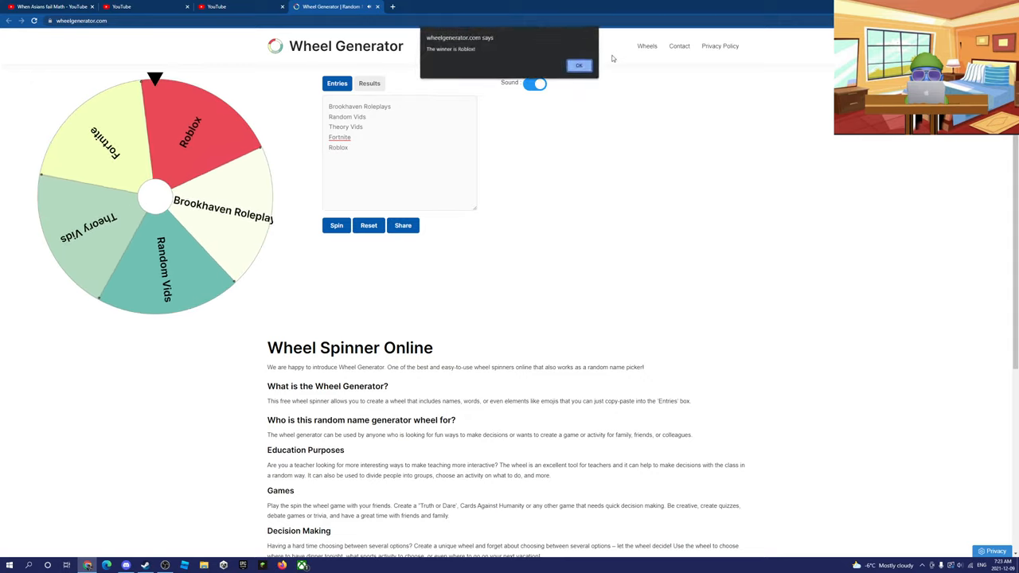
pyautogui.click(579, 65)
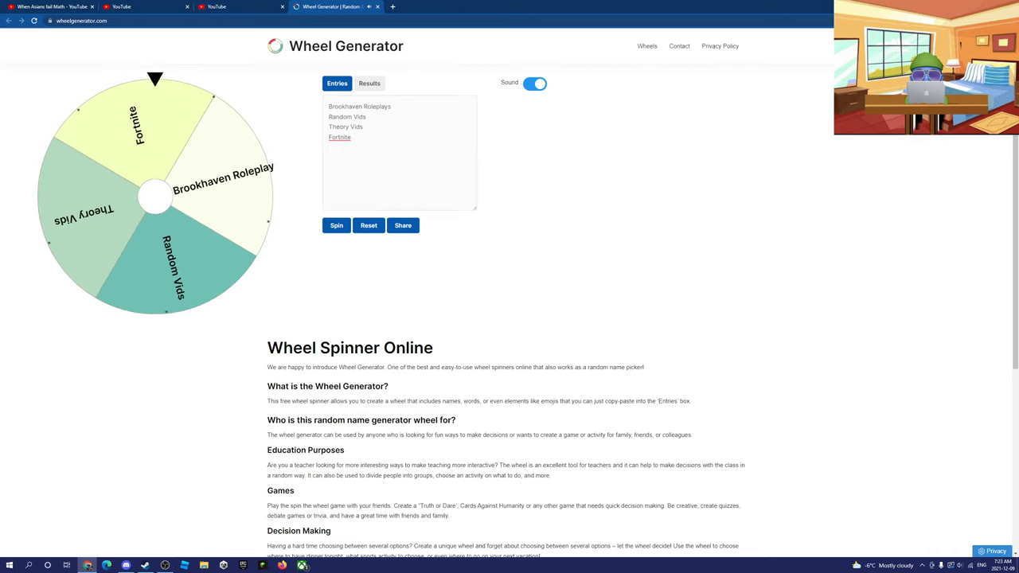
# Spin the four-slice wheel twice, closing the Fortnite and Random Vids winner pop-ups
pyautogui.click(336, 225)
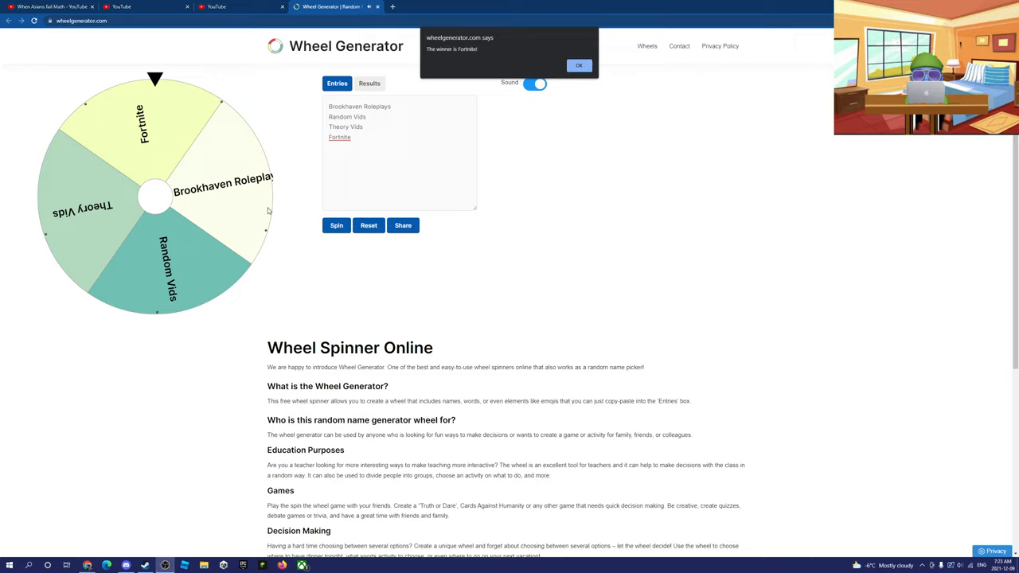
pyautogui.click(579, 65)
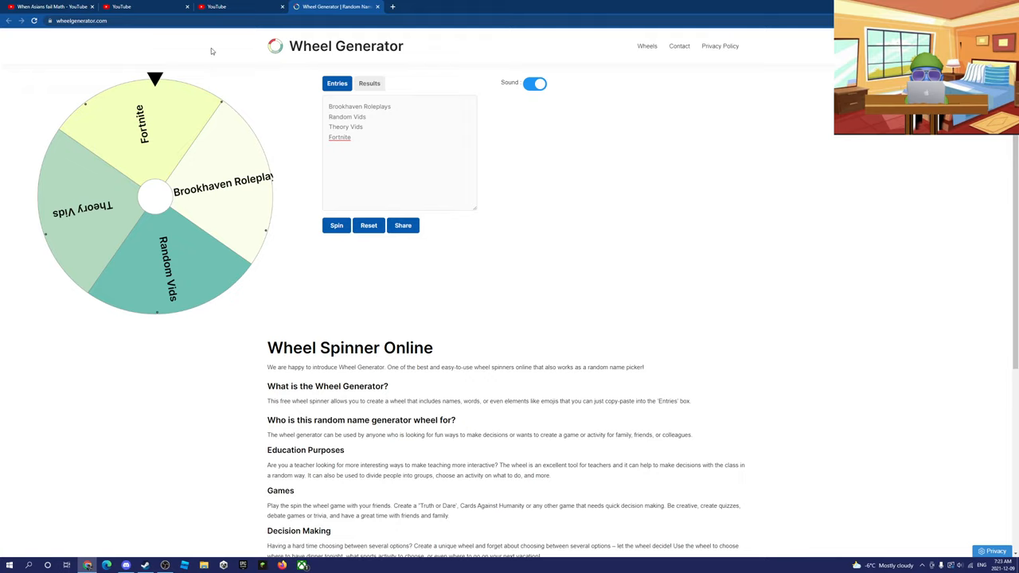
pyautogui.moveTo(391, 364)
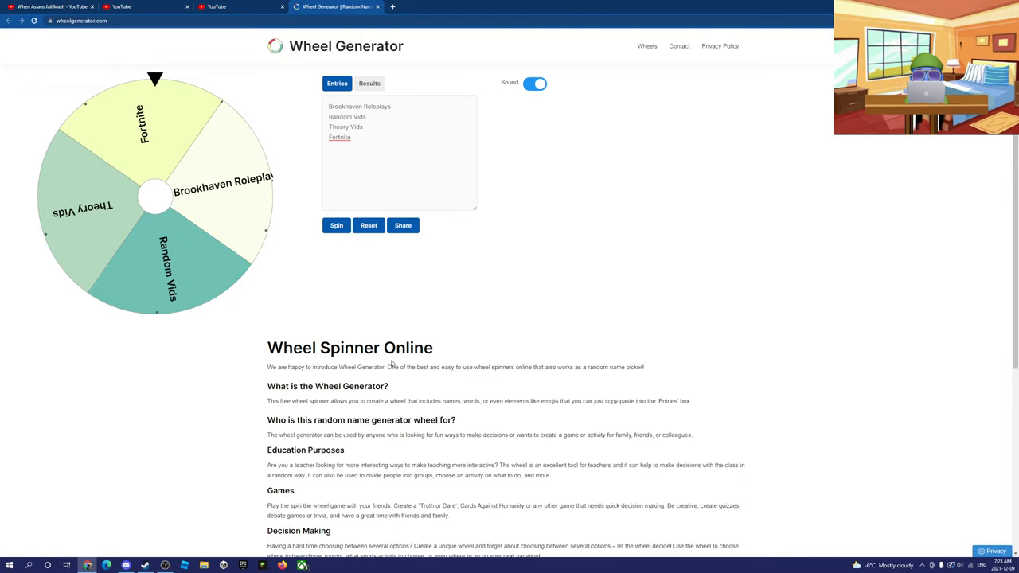
pyautogui.moveTo(428, 379)
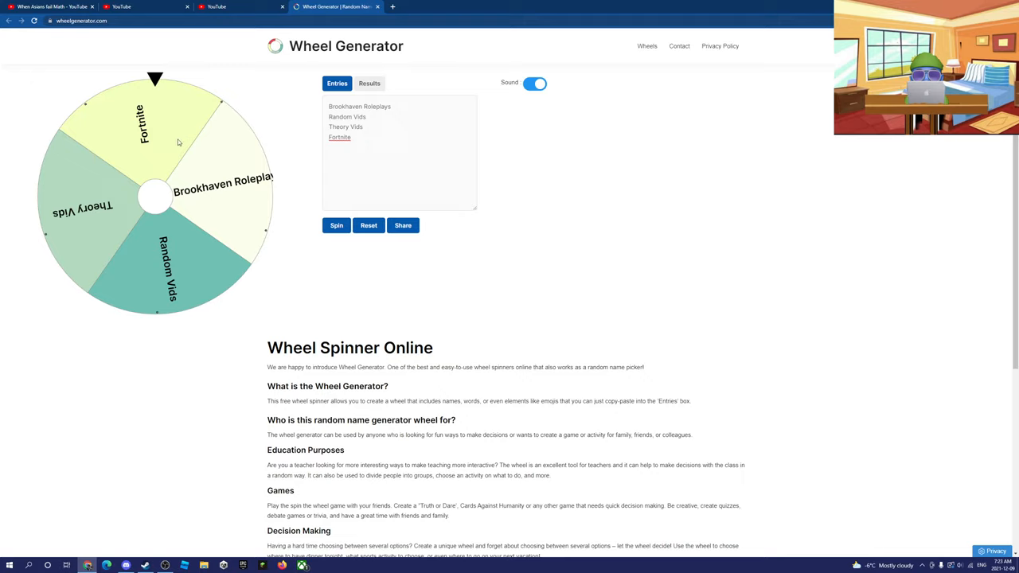
pyautogui.moveTo(161, 256)
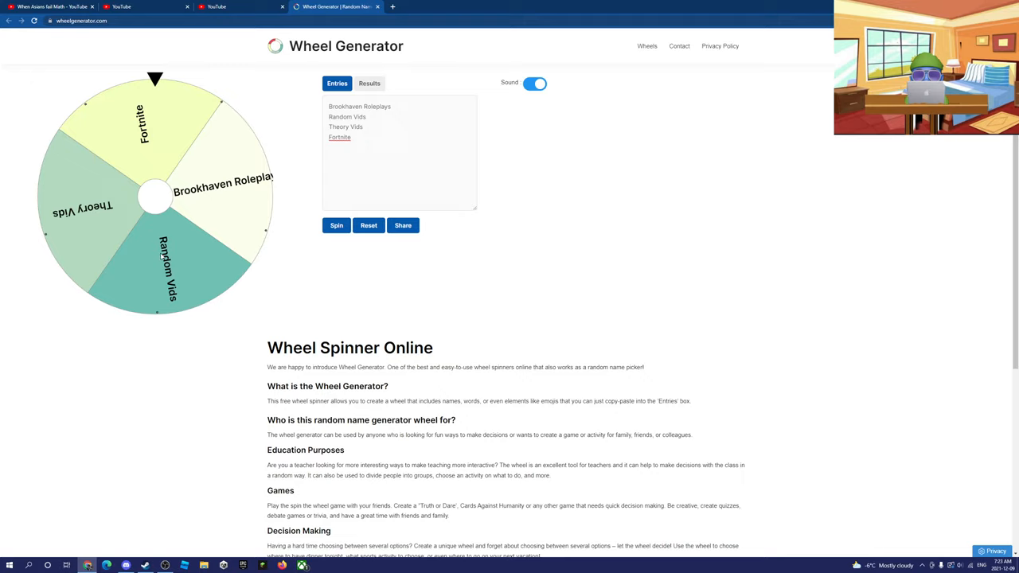
pyautogui.click(336, 226)
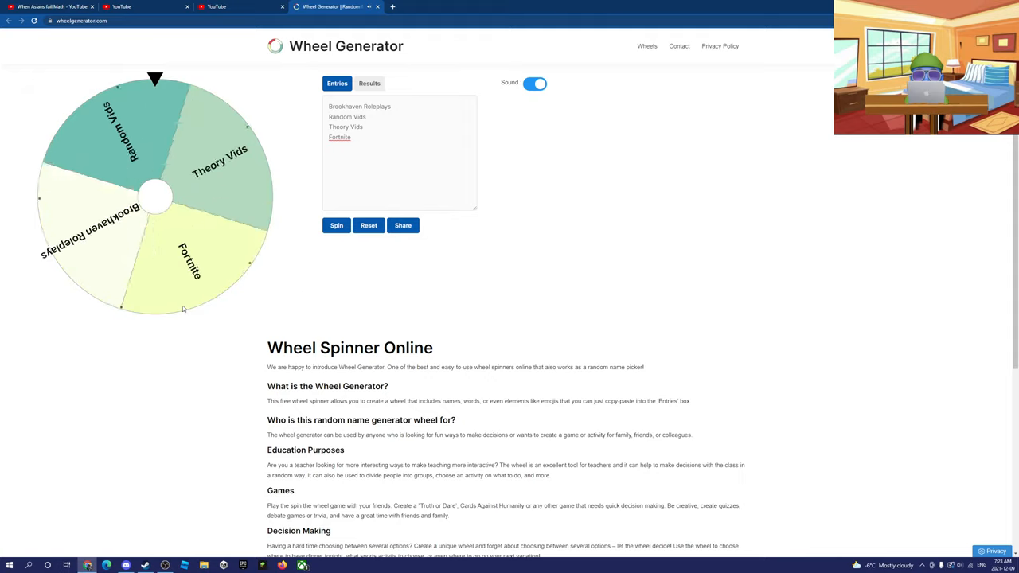
pyautogui.click(336, 226)
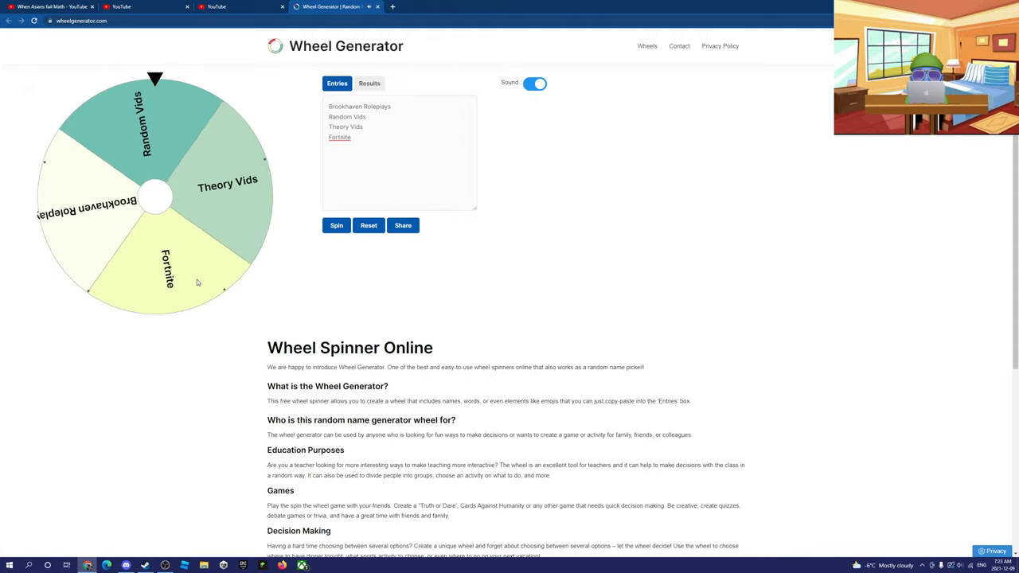
pyautogui.click(336, 226)
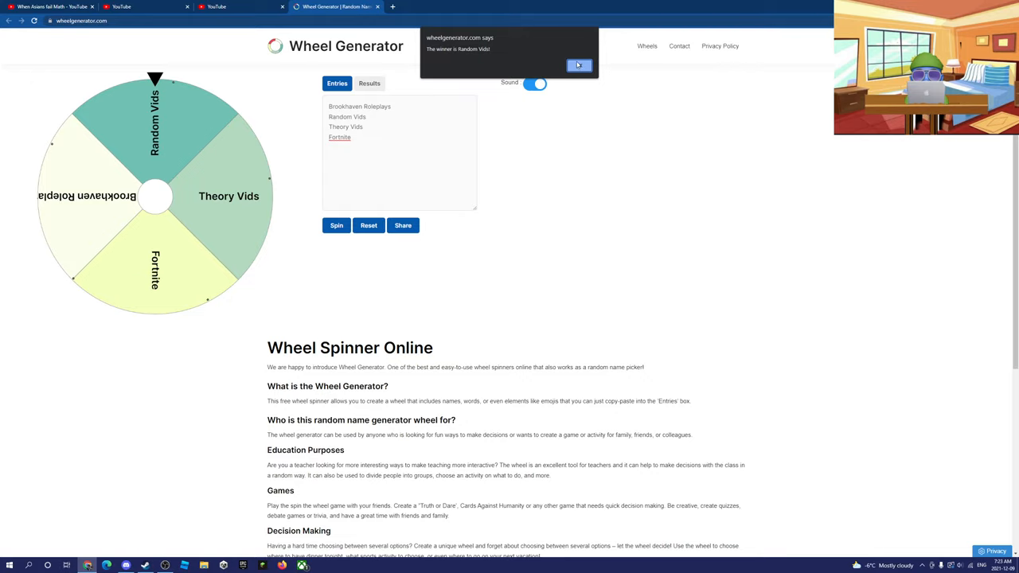
pyautogui.click(579, 64)
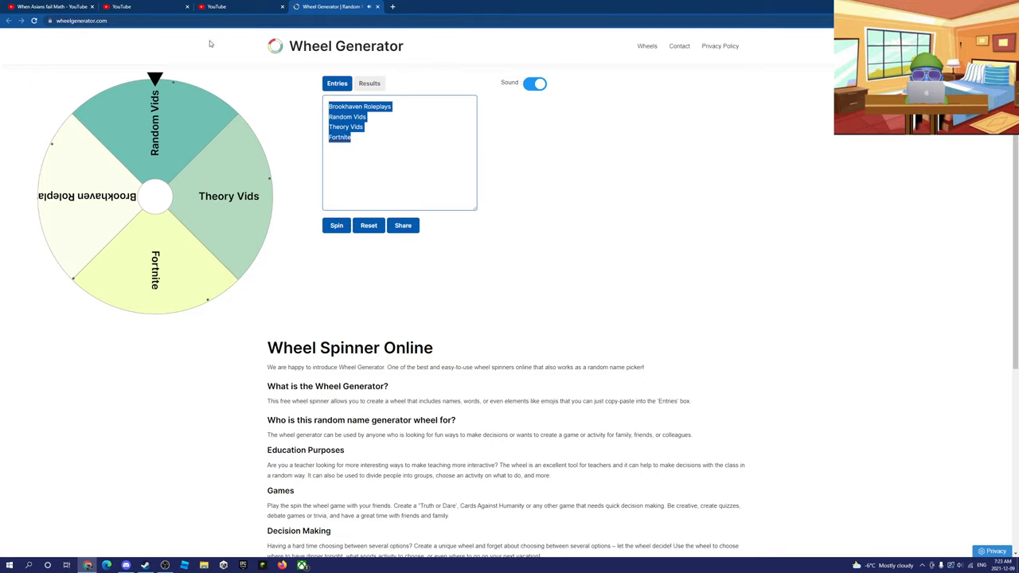
# Overwrite the entries with Brookhaven and Fortnite, dismissing the minimum-names warning
pyautogui.write('Brod')
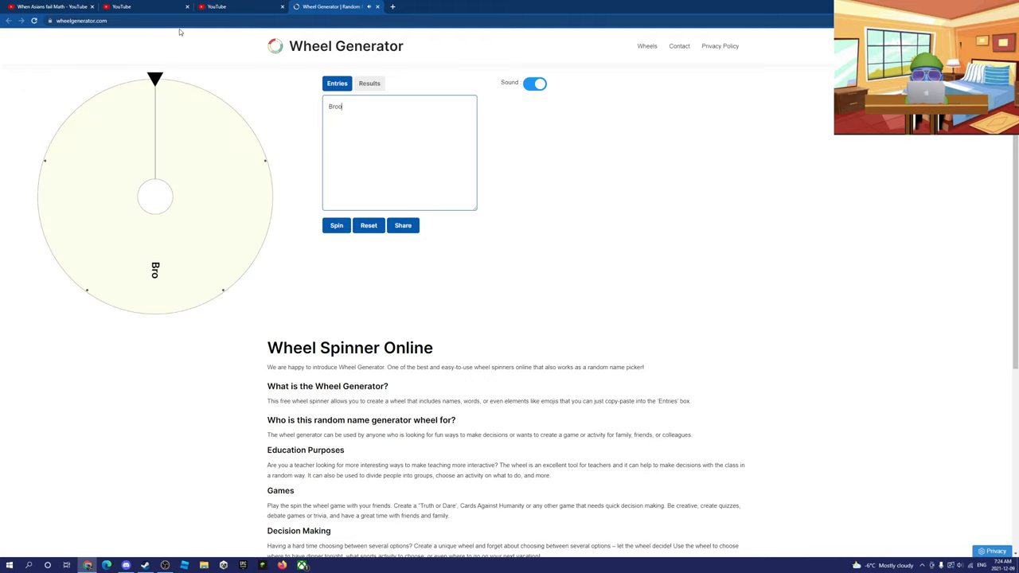
pyautogui.click(336, 226)
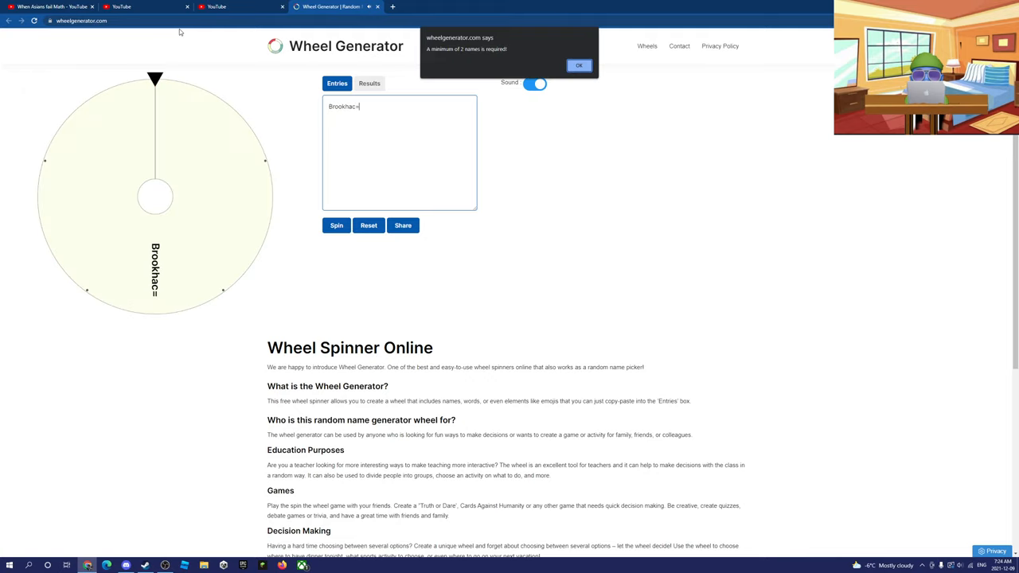
pyautogui.click(579, 65)
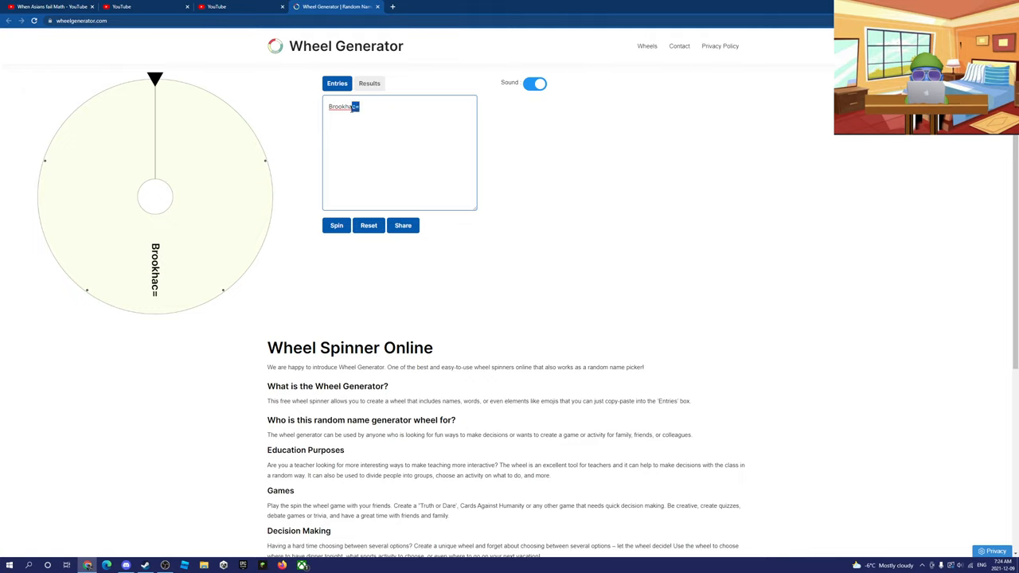
pyautogui.write('ven')
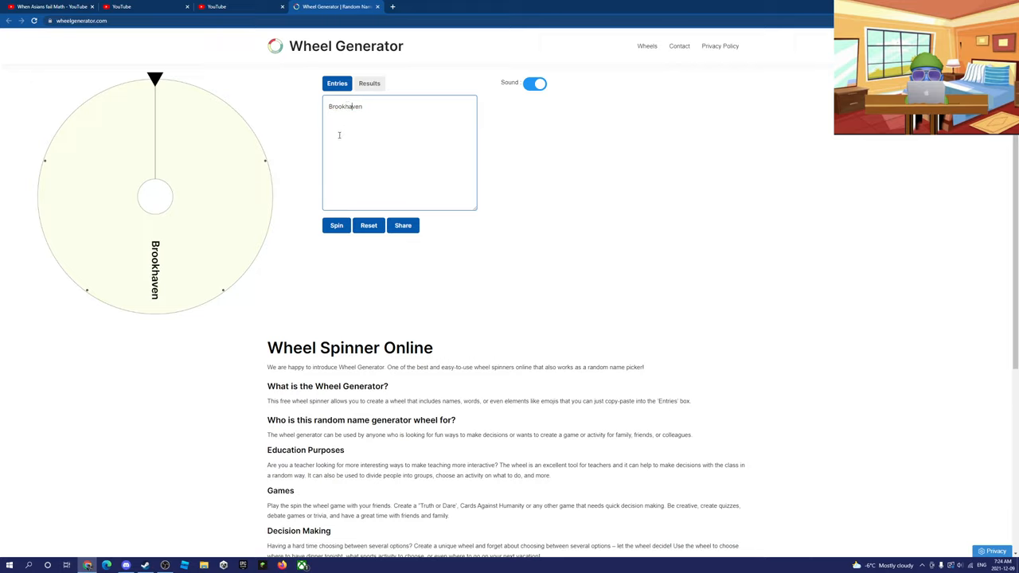
pyautogui.write('F')
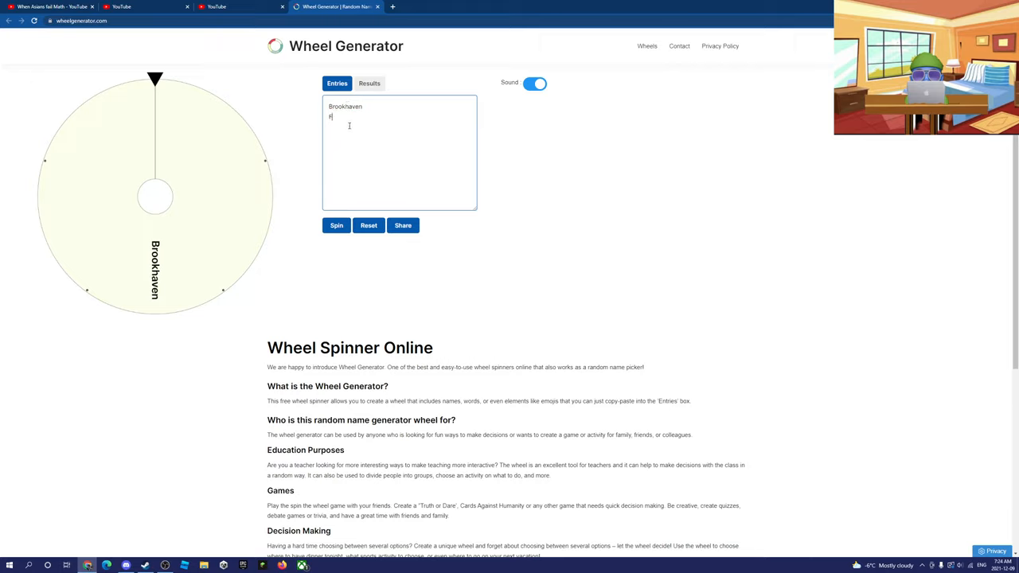
pyautogui.write('ortnite')
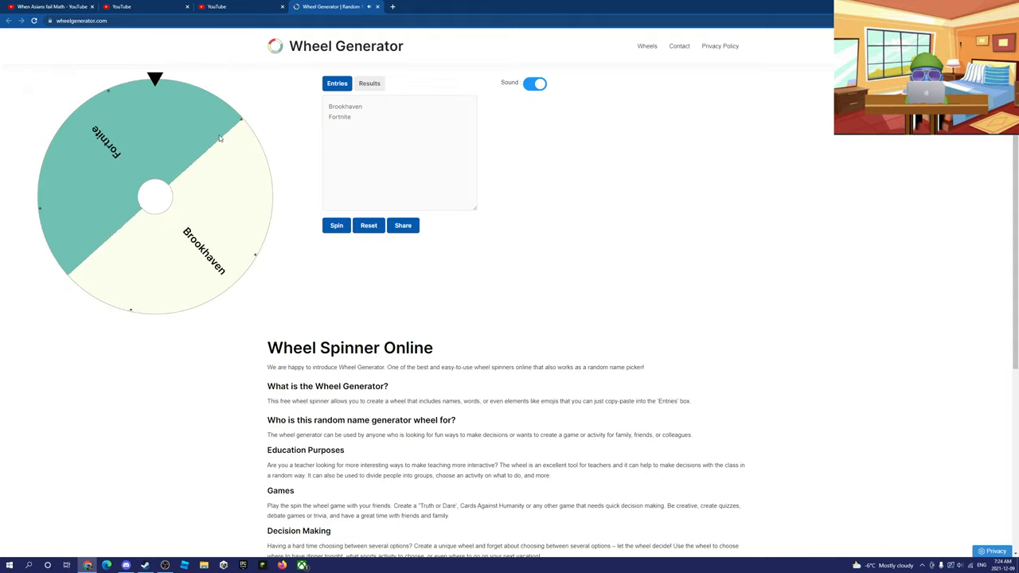
# Spin the Brookhaven/Fortnite wheel, close the Brookhaven winner pop-up, and reload the page
pyautogui.click(336, 225)
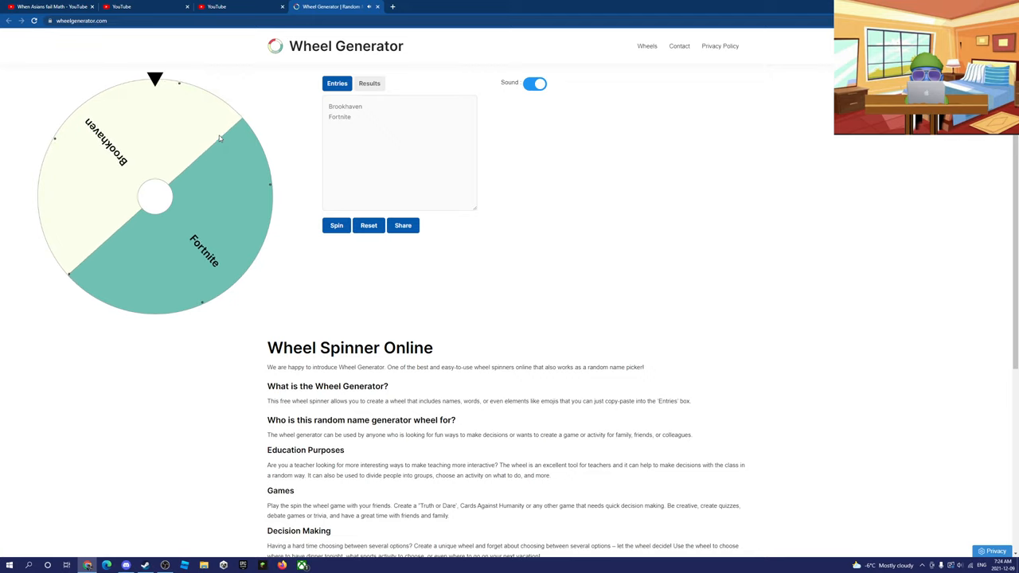
pyautogui.click(336, 226)
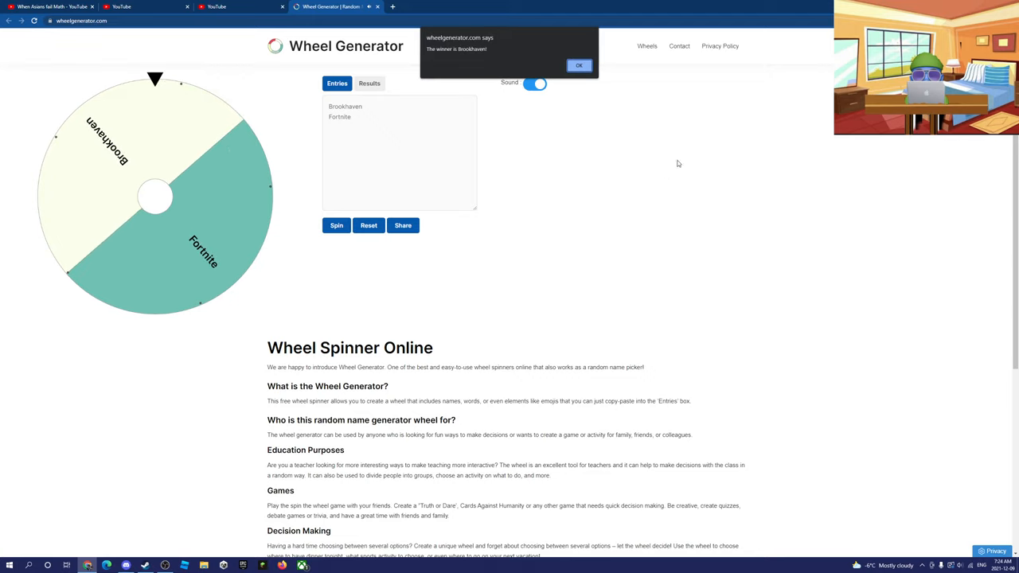
pyautogui.click(578, 65)
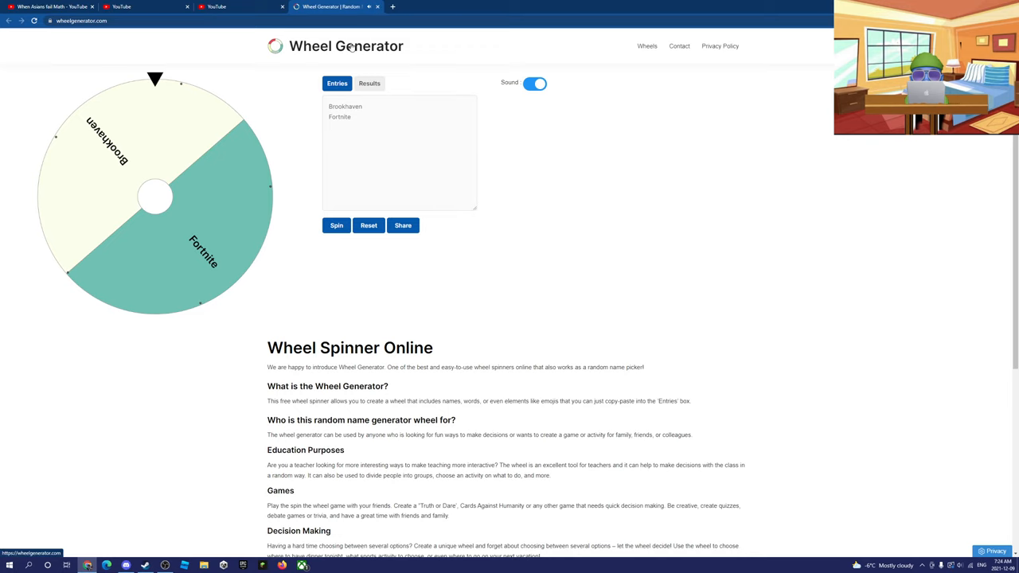
pyautogui.click(336, 225)
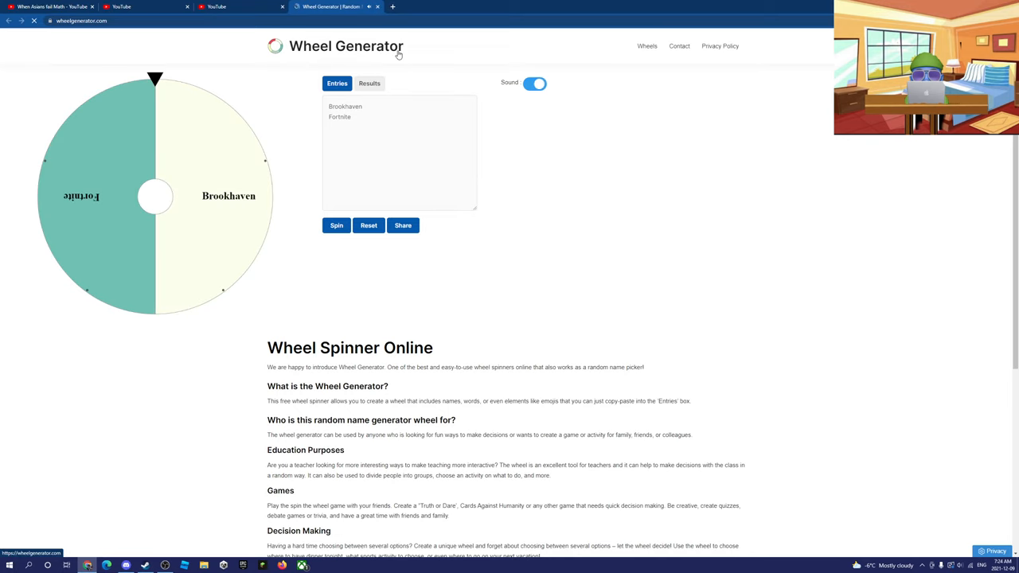